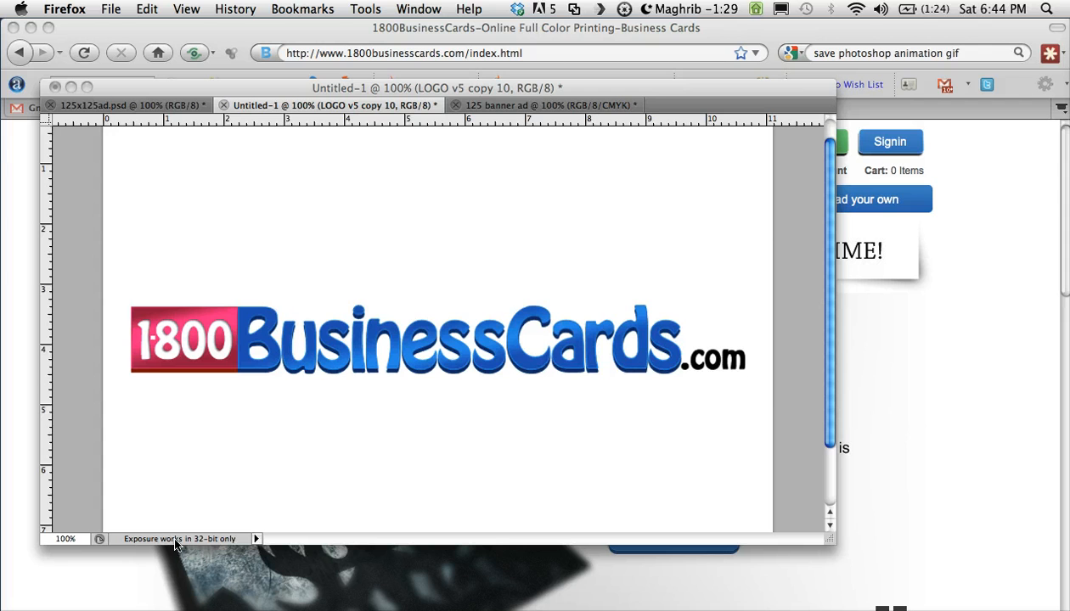
mouse_move(202, 489)
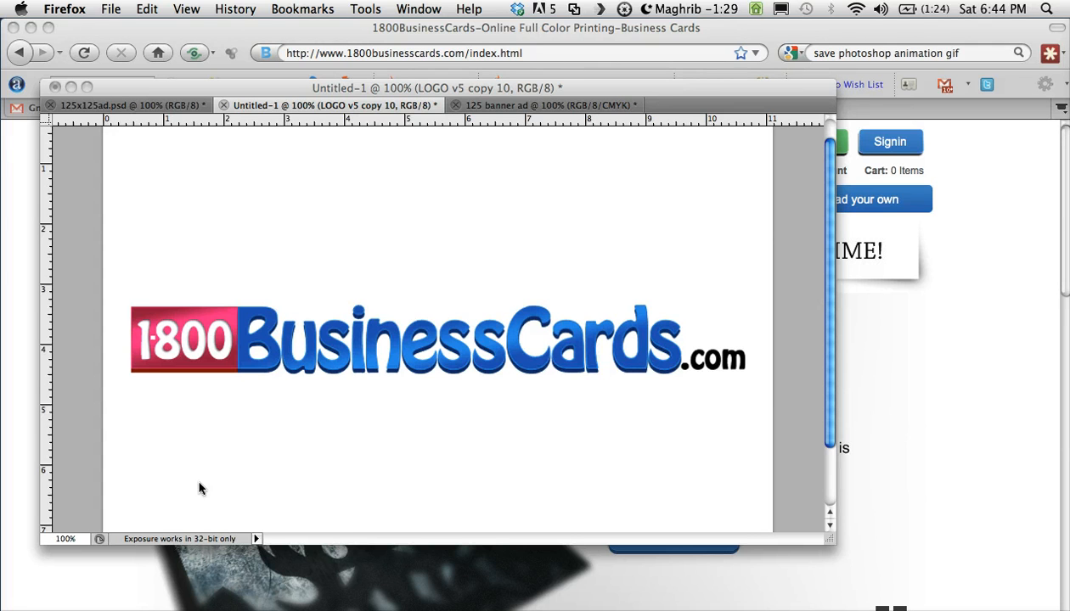
mouse_move(246, 409)
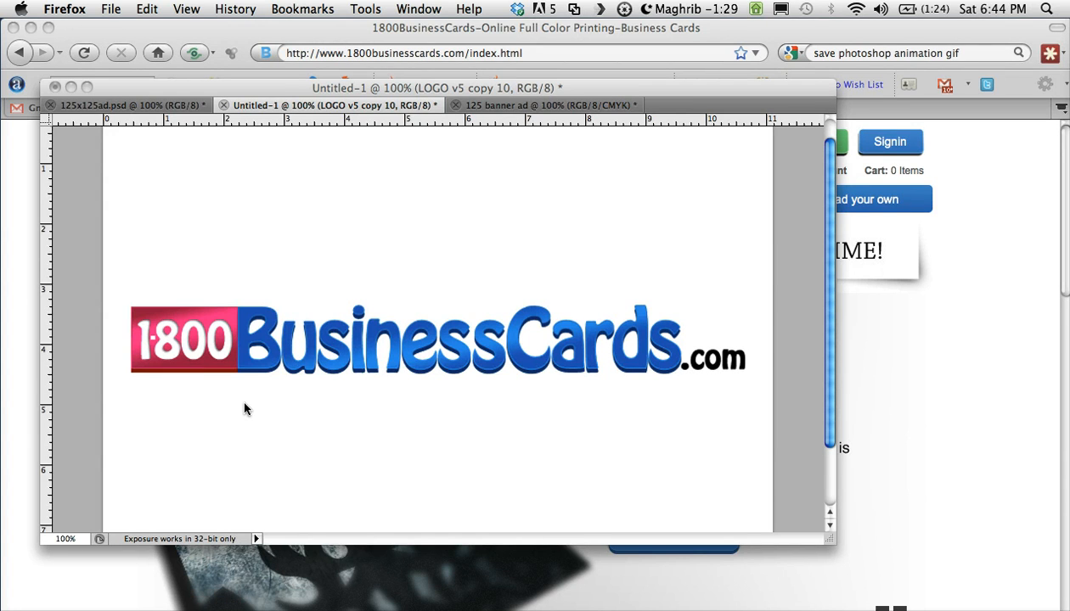
mouse_move(243, 343)
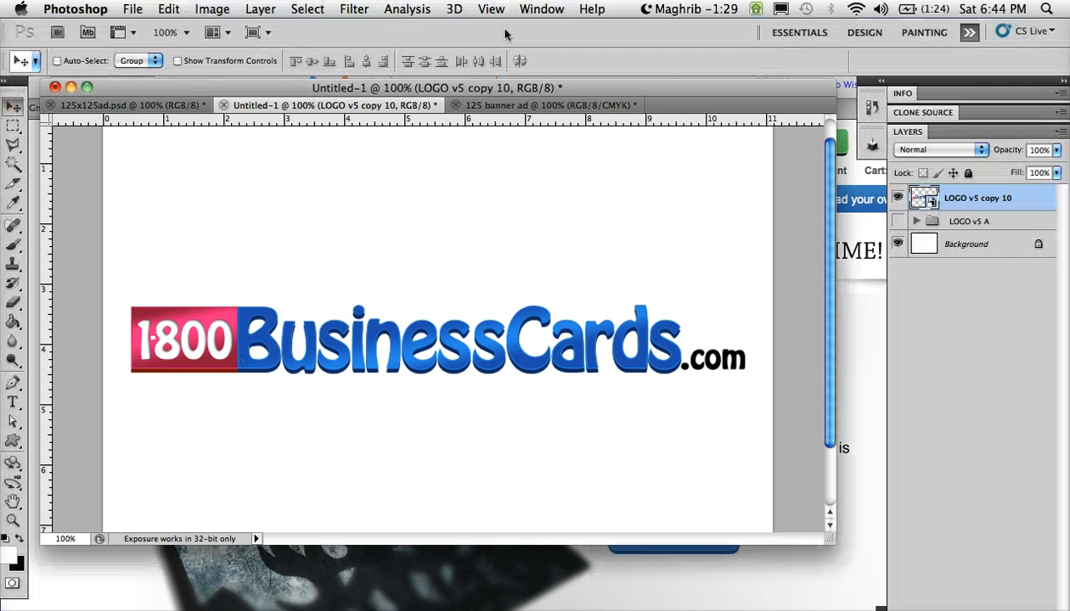
- Bring the blank 125 banner ad document forward and list the panels available to show
click(543, 106)
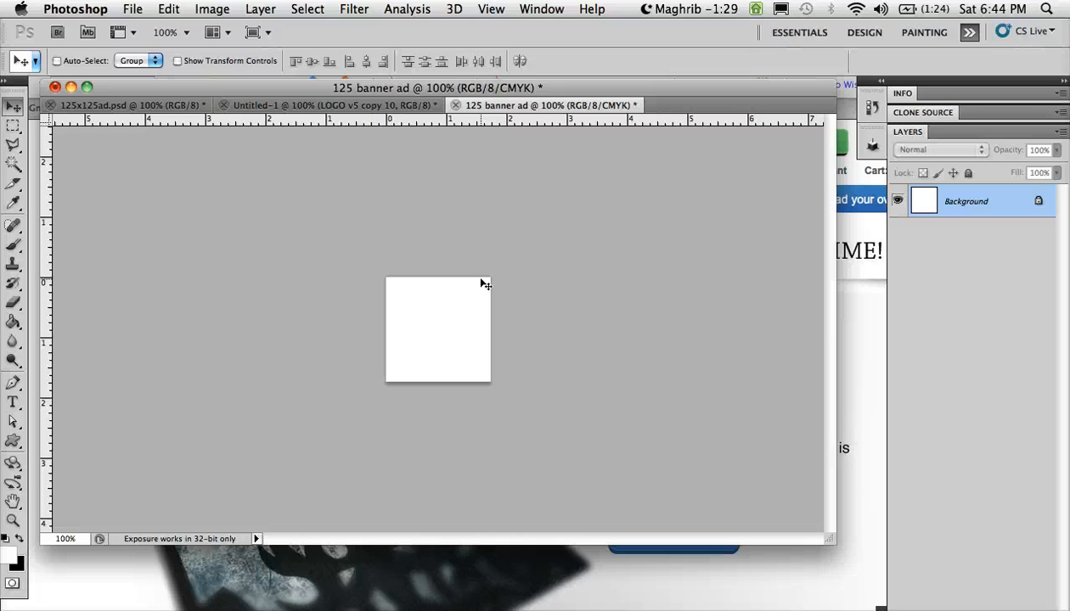
mouse_move(479, 296)
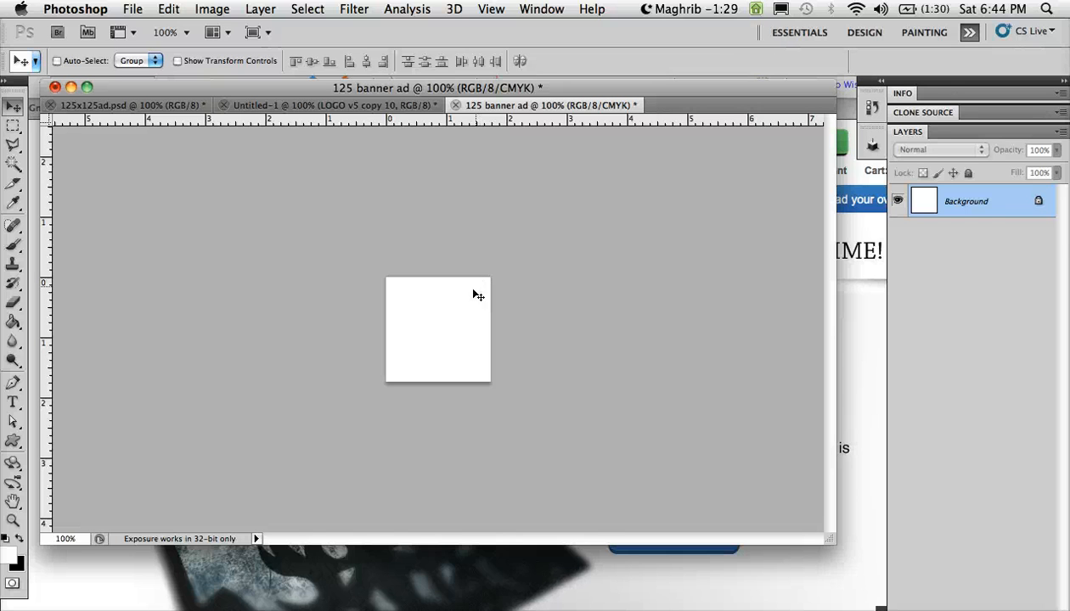
mouse_move(393, 144)
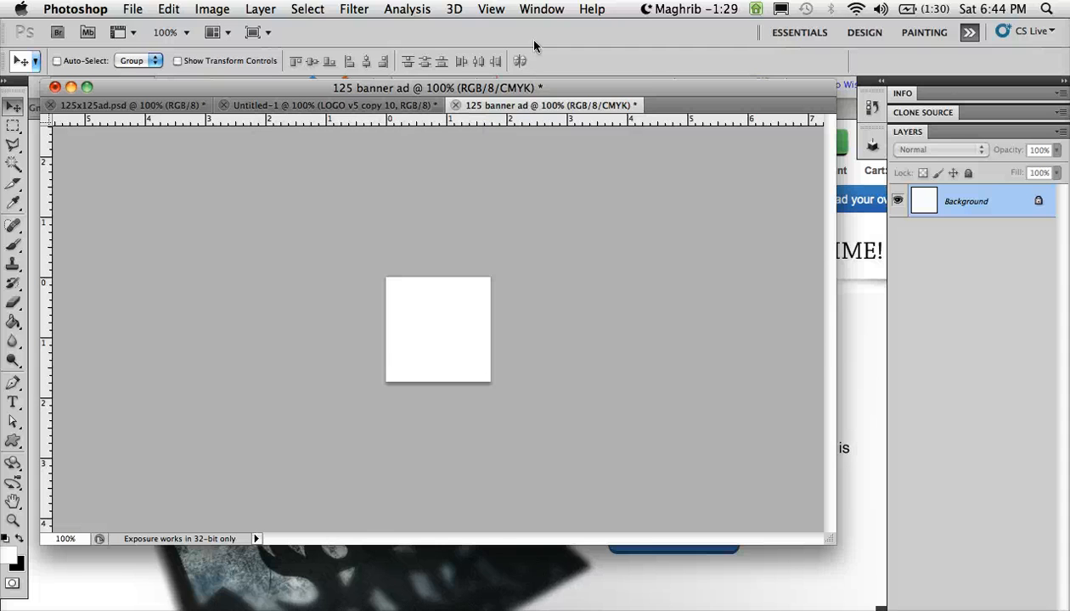
click(540, 10)
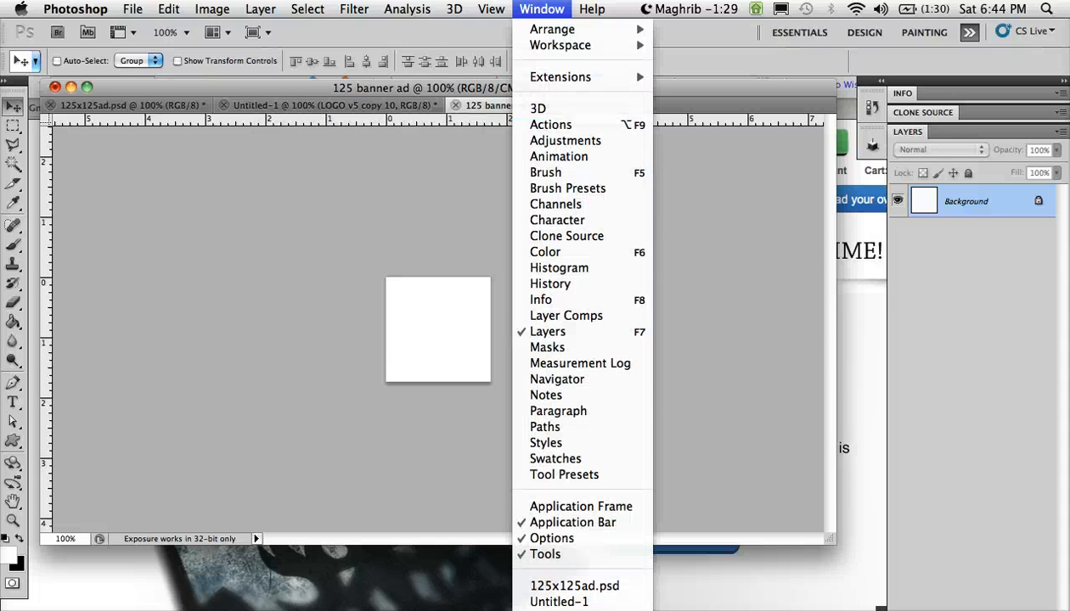
mouse_move(559, 156)
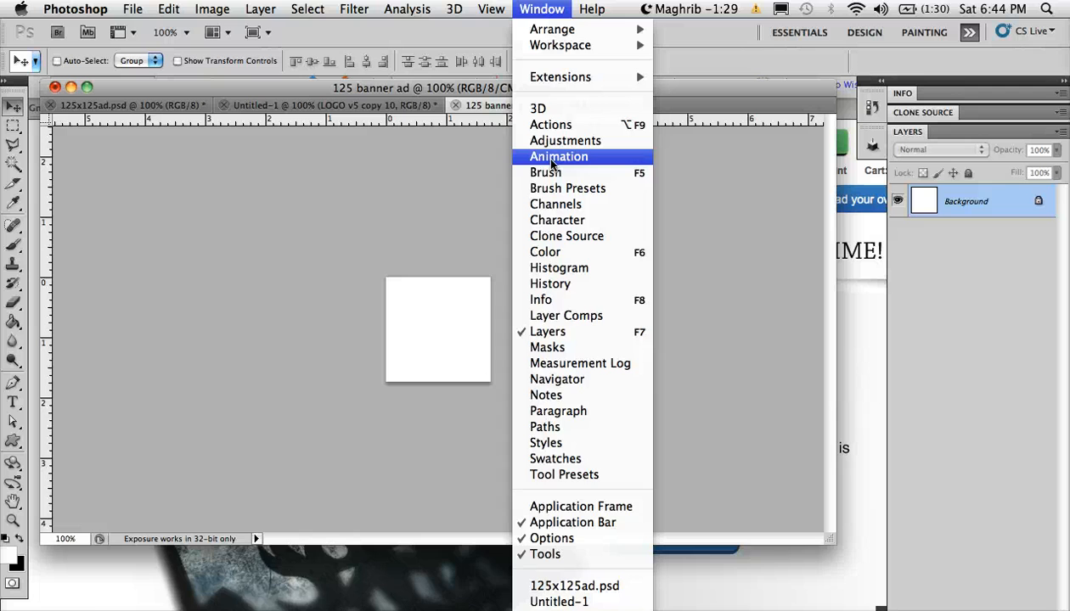
- Show the Animation frames panel, duplicate the logo slice layers into the banner and hide the top one
click(559, 156)
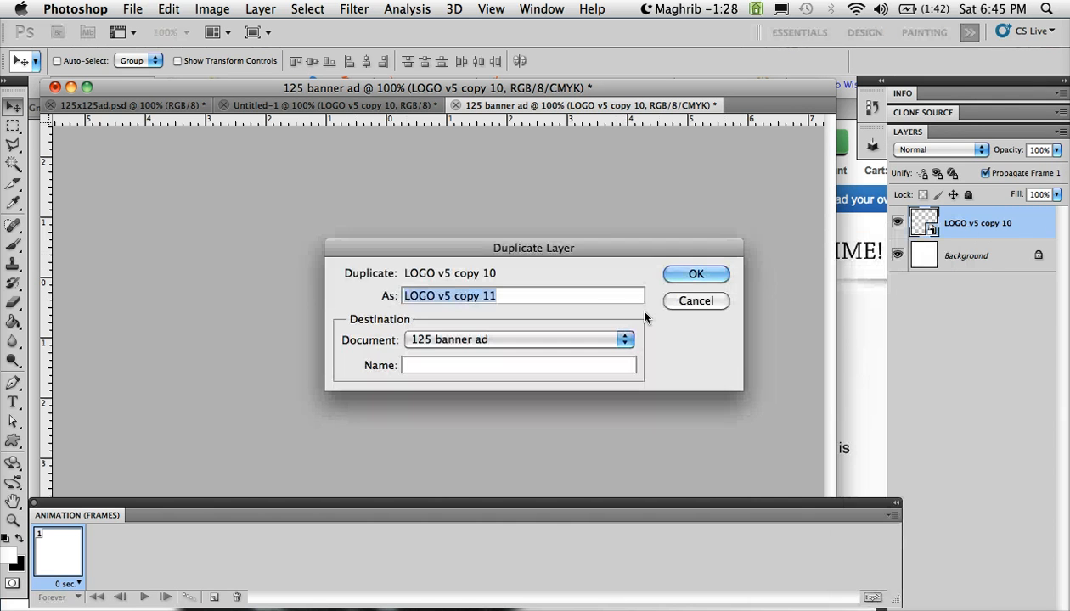
click(696, 273)
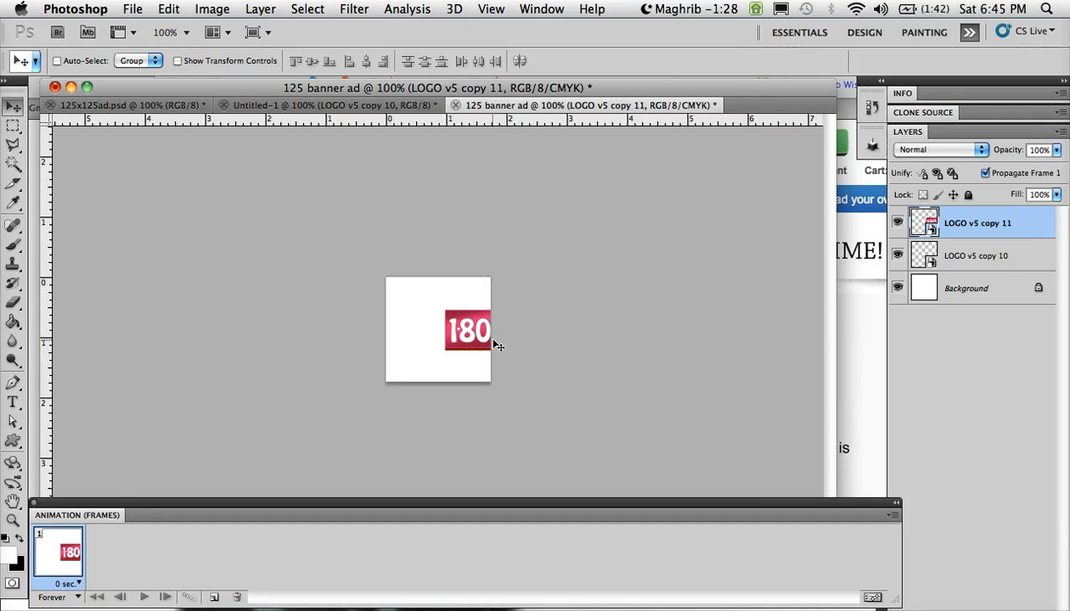
click(897, 255)
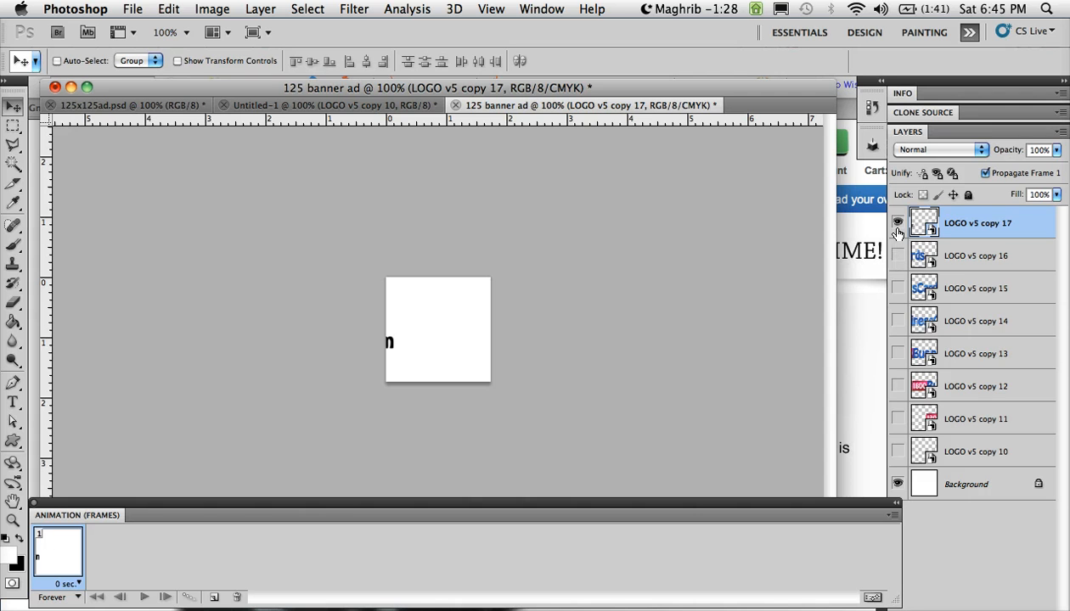
click(897, 222)
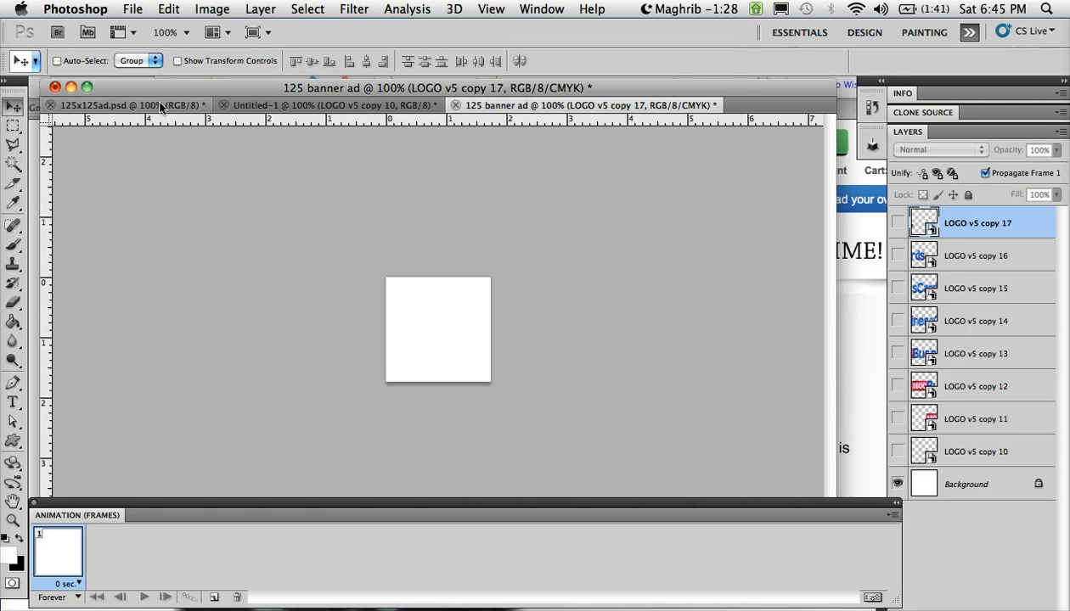
- Bring the 125x125sad.psd card images document to the front
click(122, 105)
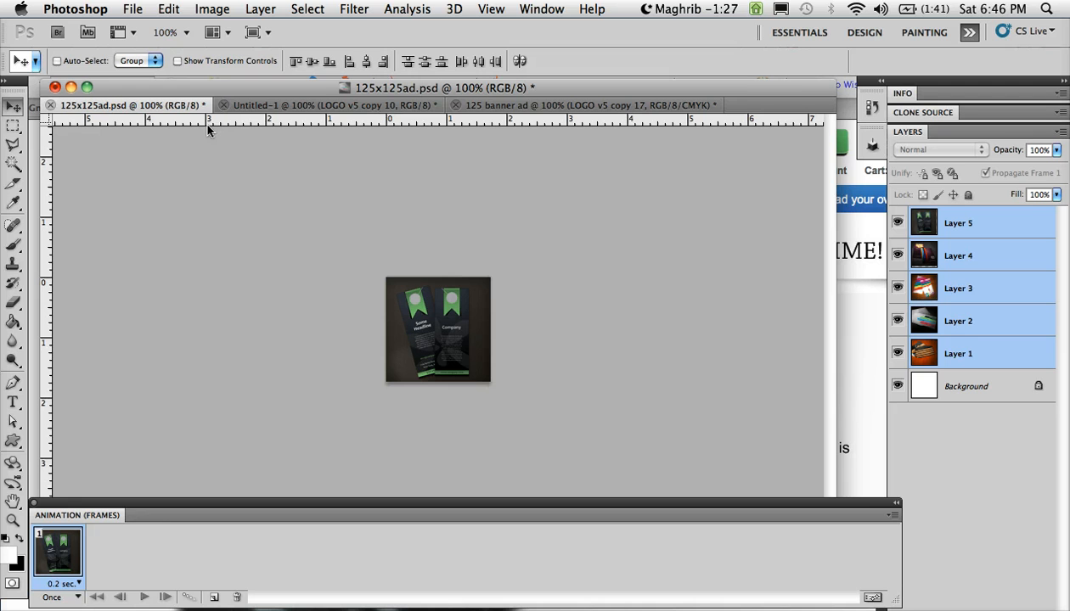
mouse_move(433, 367)
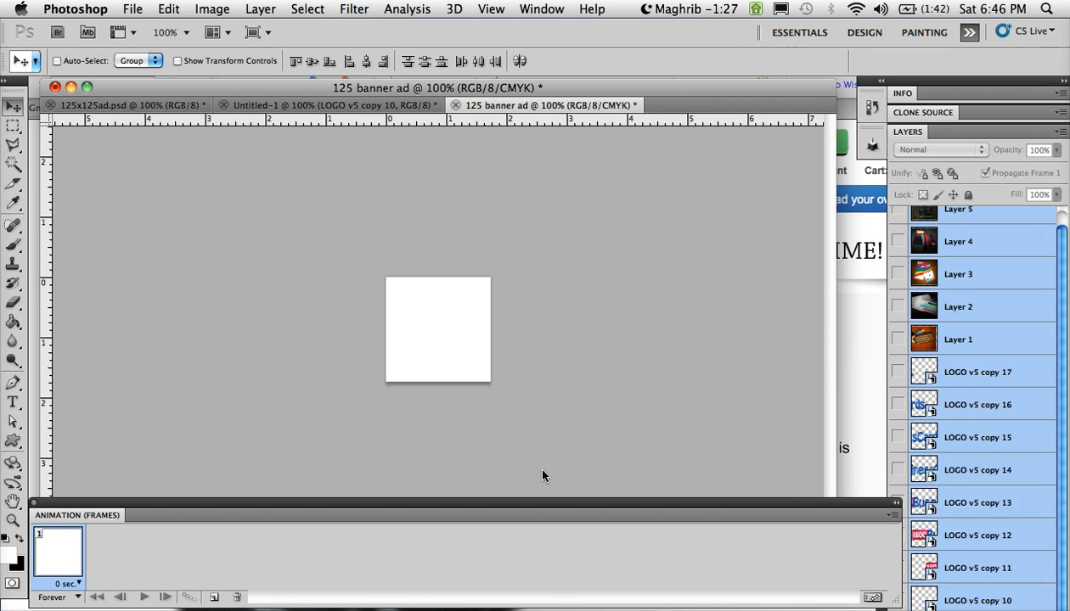
- Make frames from the banner's layers via the Animation panel options and select the first frame
click(893, 502)
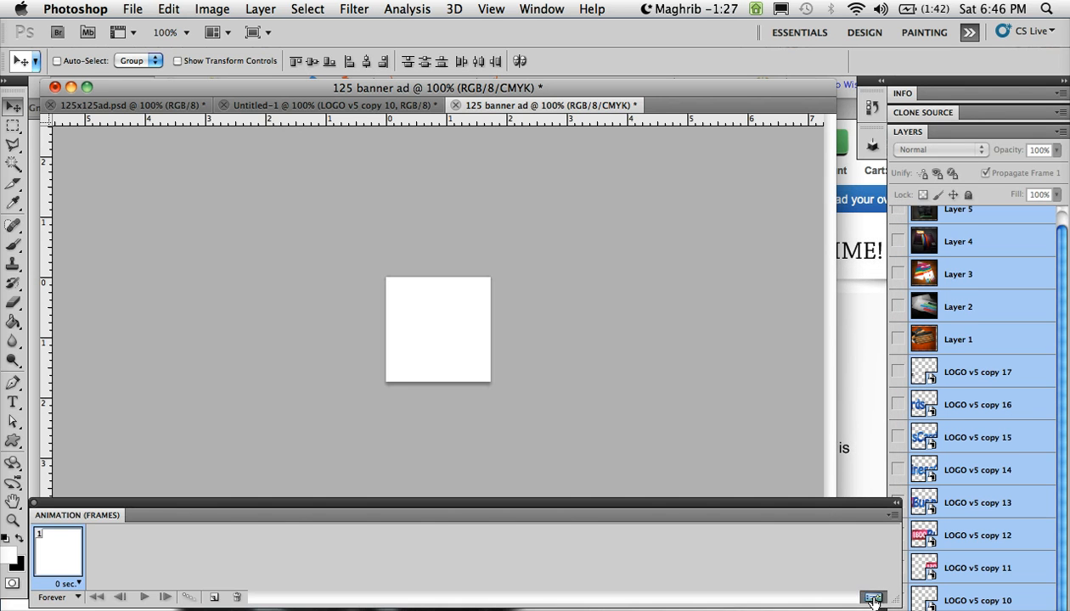
click(873, 598)
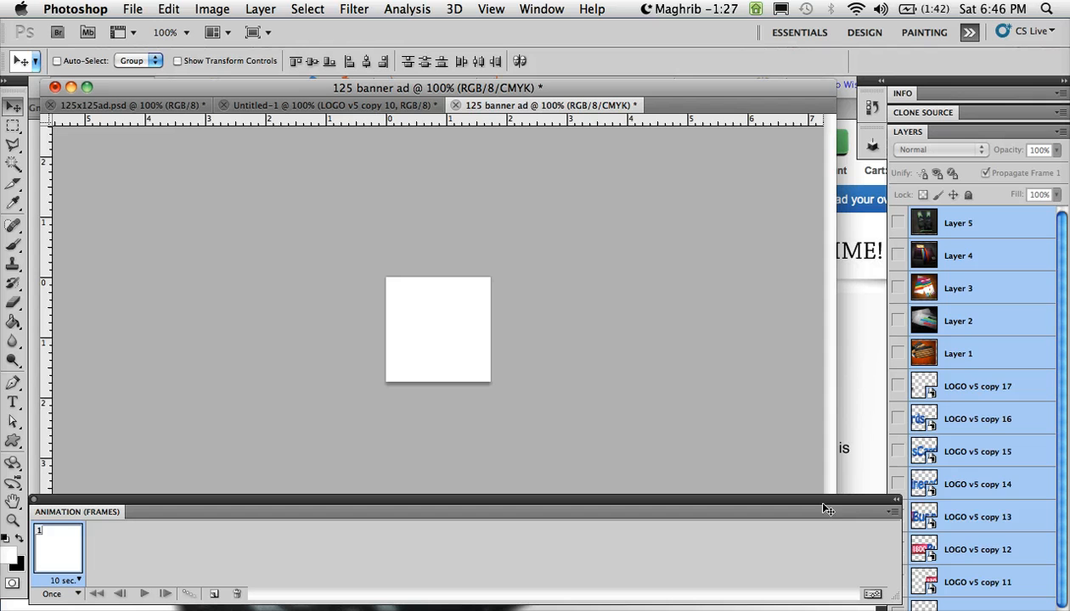
mouse_move(876, 528)
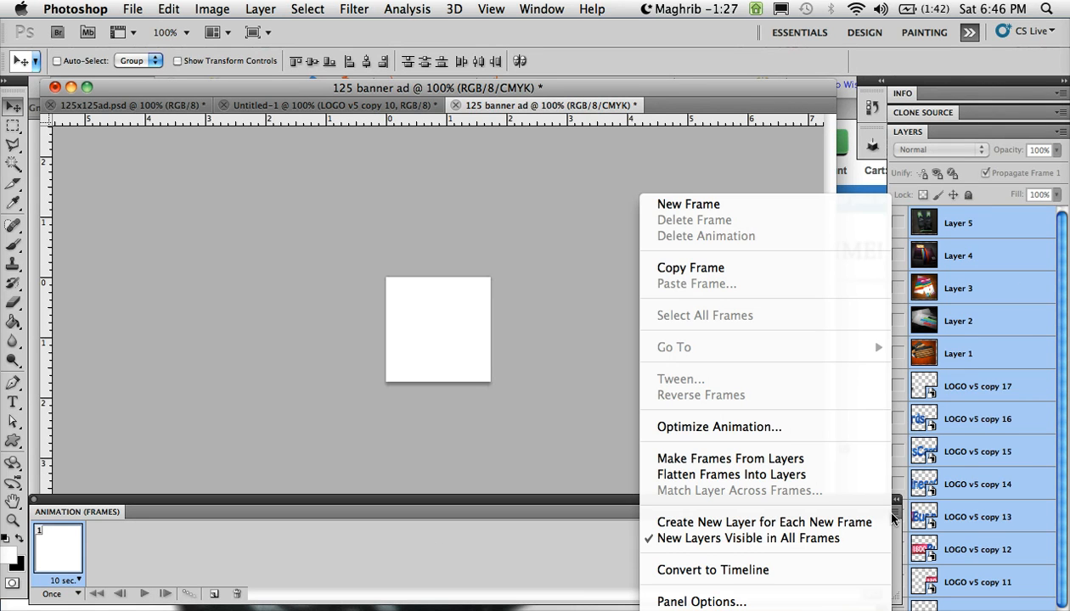
mouse_move(151, 492)
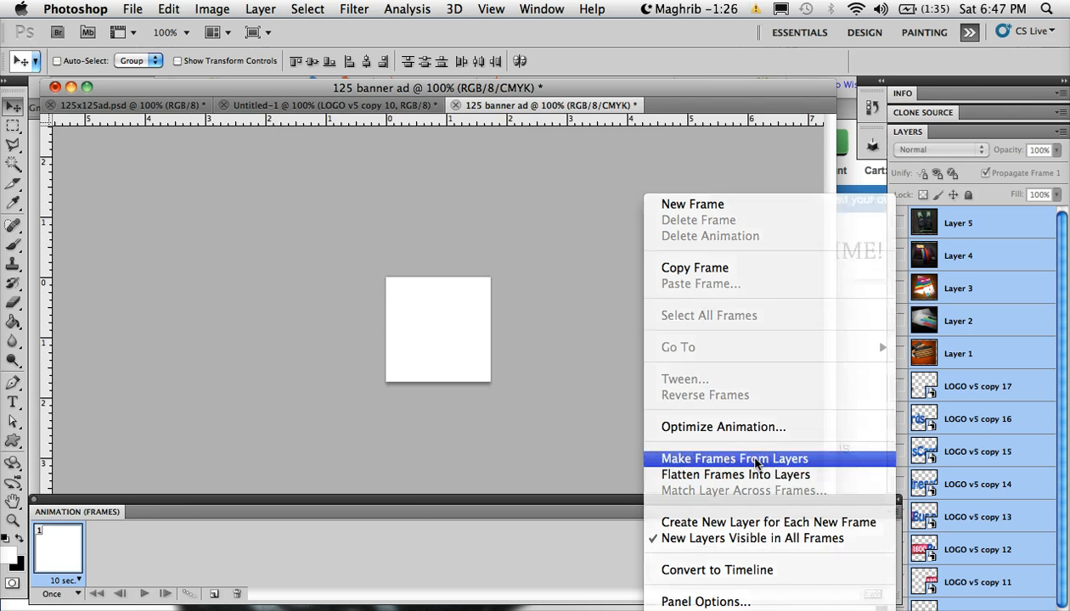
click(734, 459)
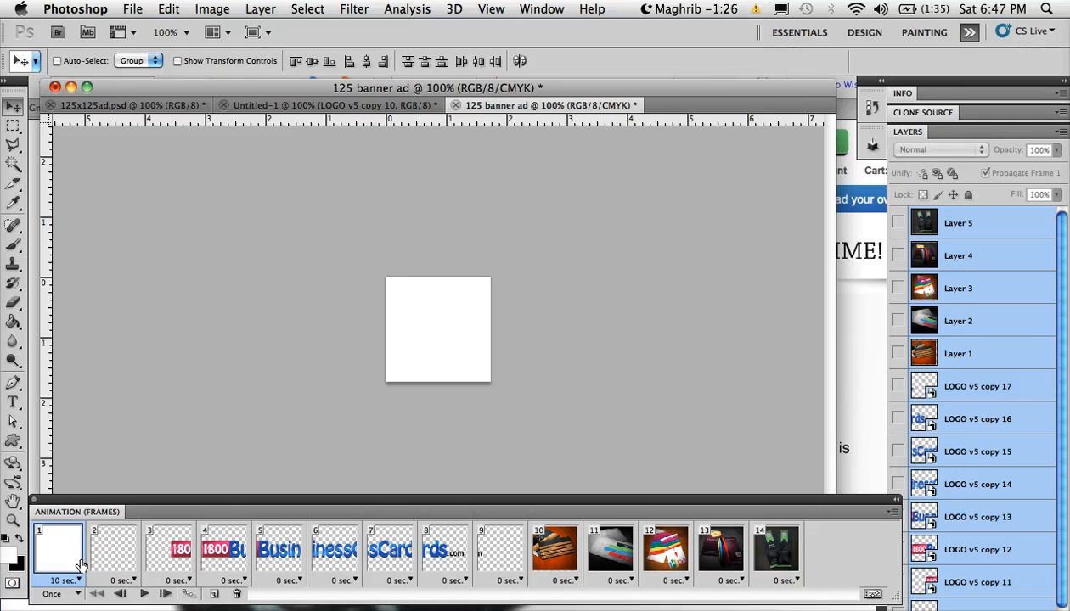
mouse_move(815, 535)
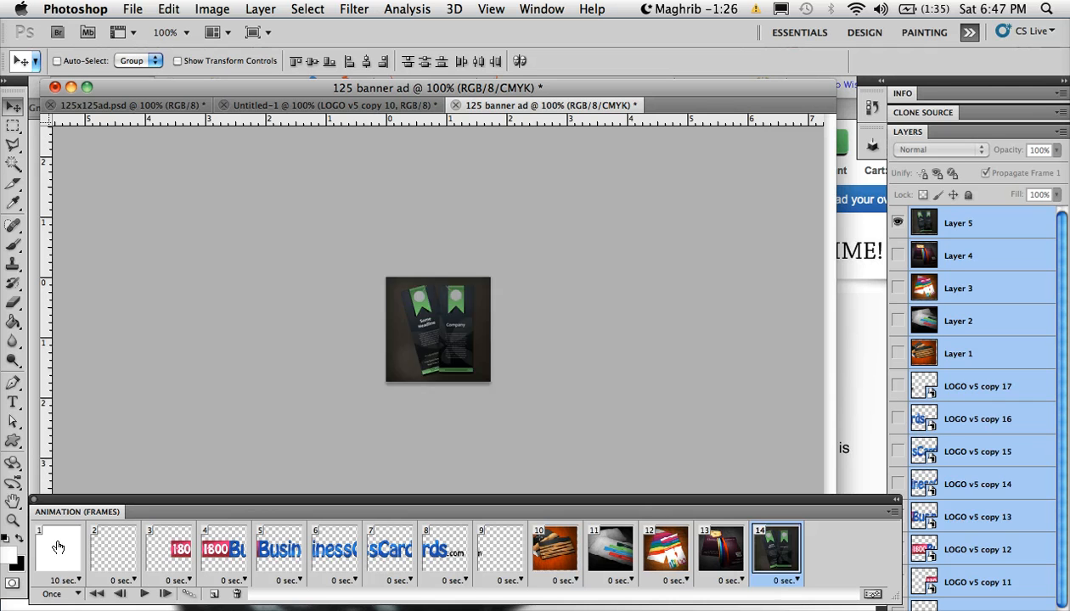
- Give all 14 frames a 0.2-second delay and set the animation to loop Forever
click(58, 547)
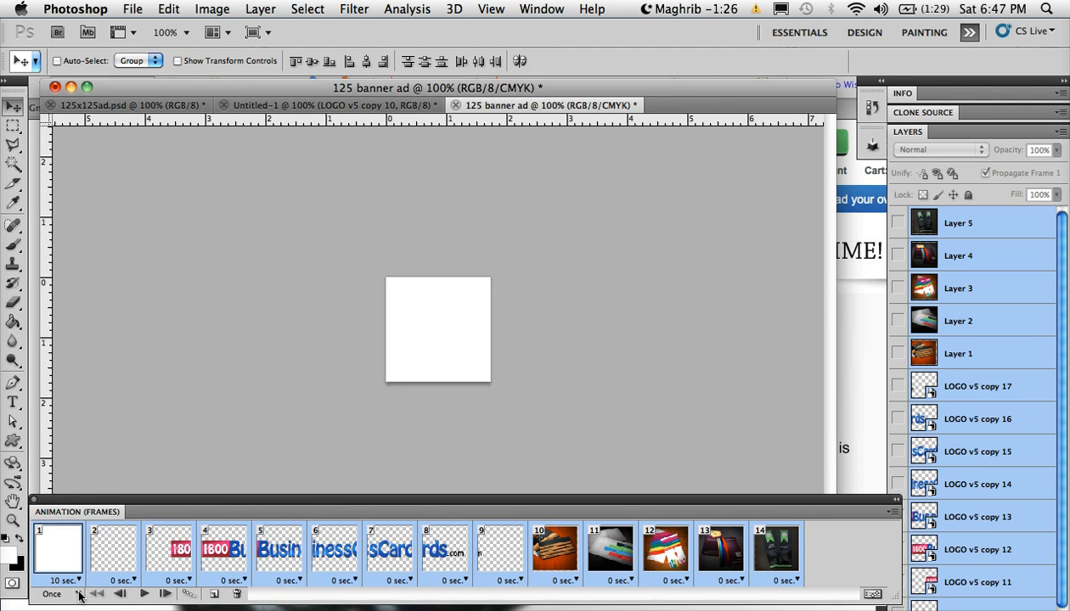
click(51, 594)
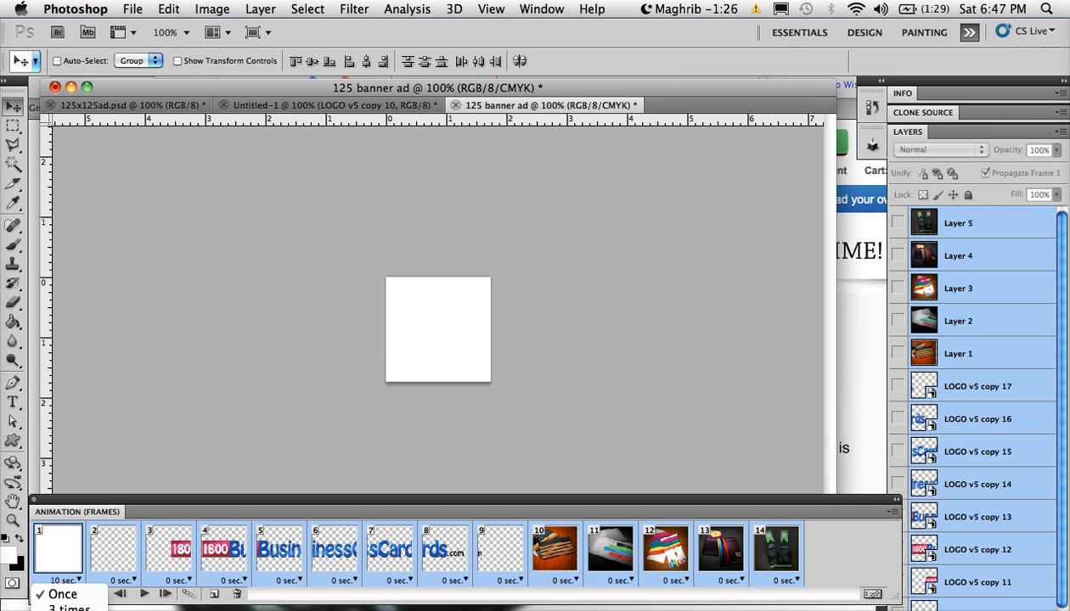
click(58, 594)
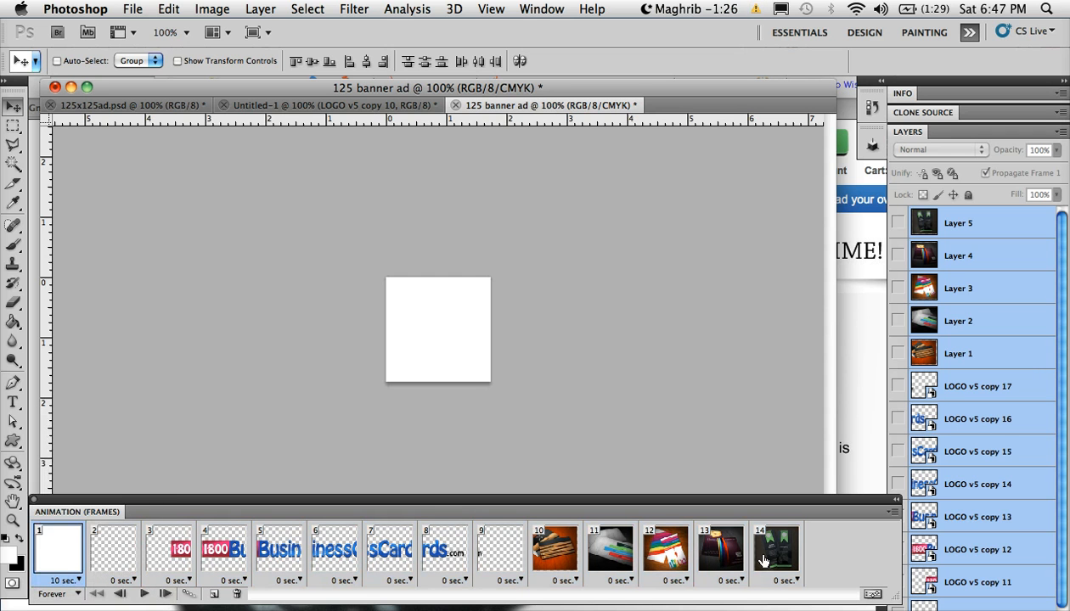
click(71, 581)
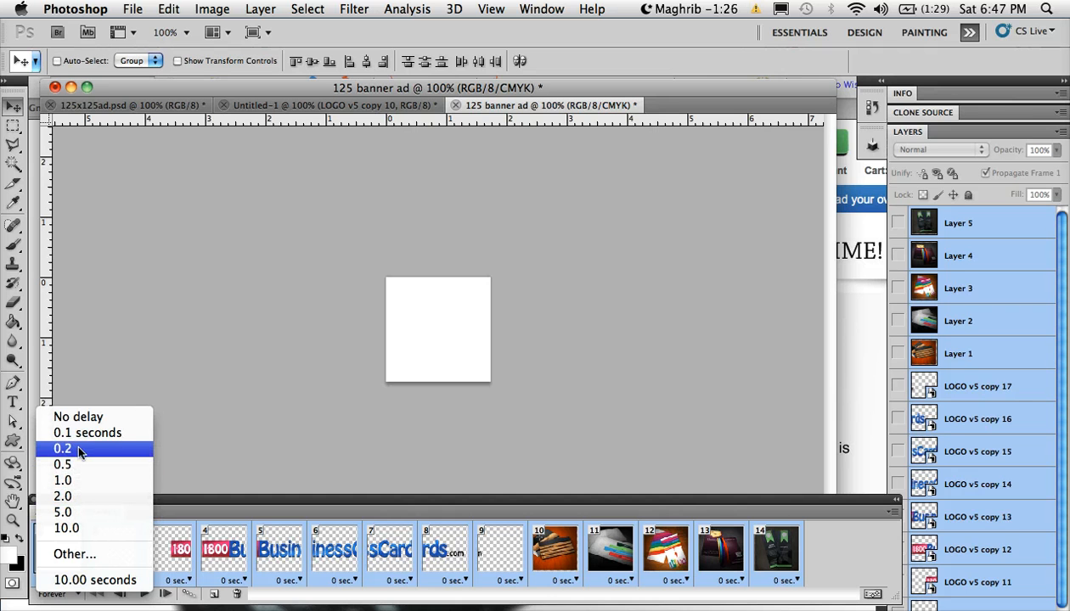
click(63, 448)
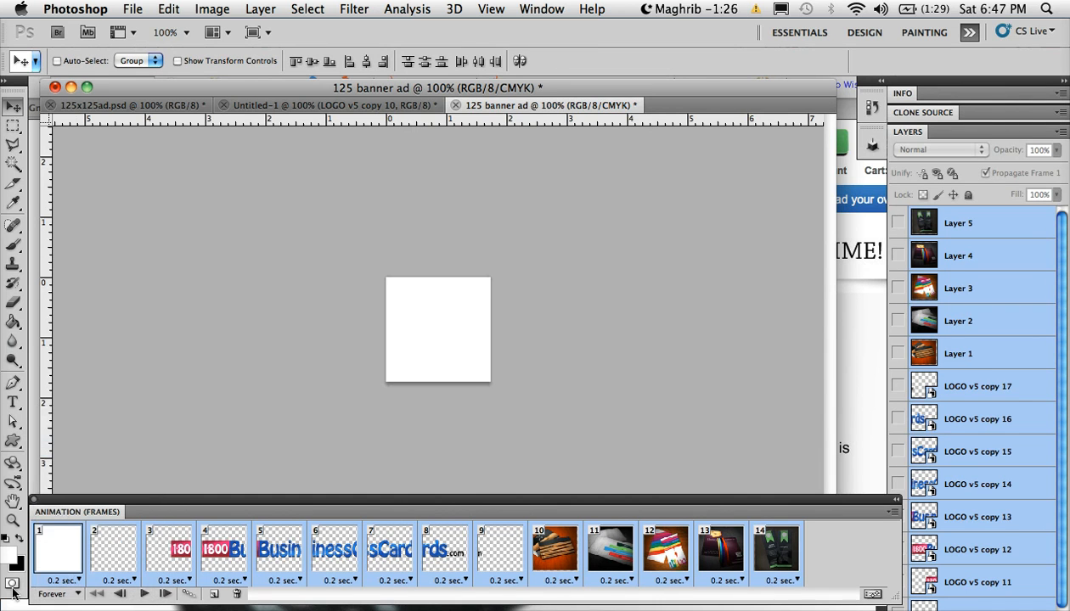
- Return to the first frame and preview the animation playing
click(143, 595)
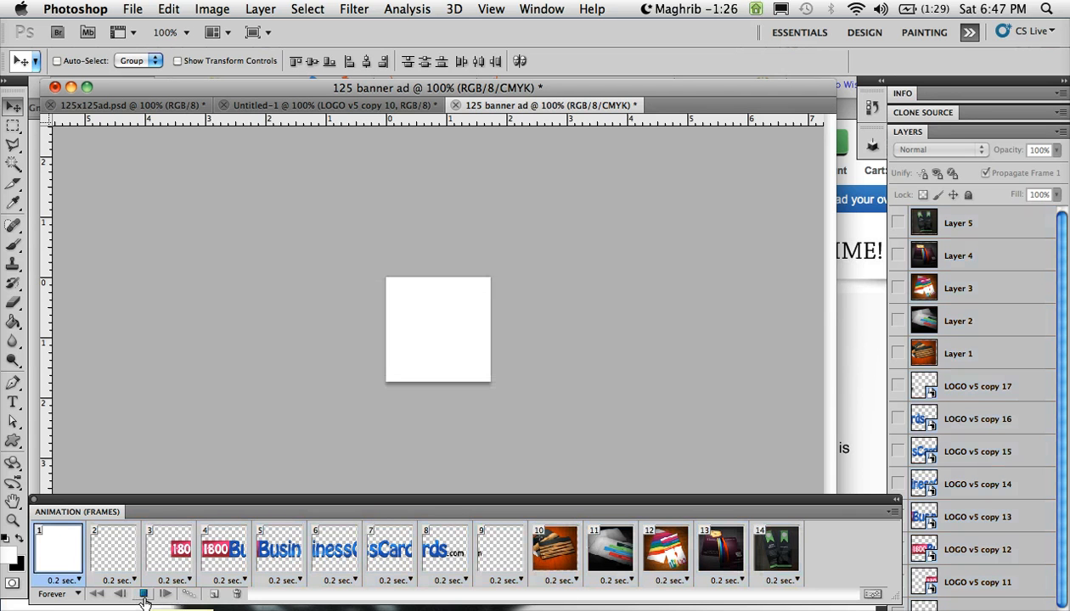
click(555, 547)
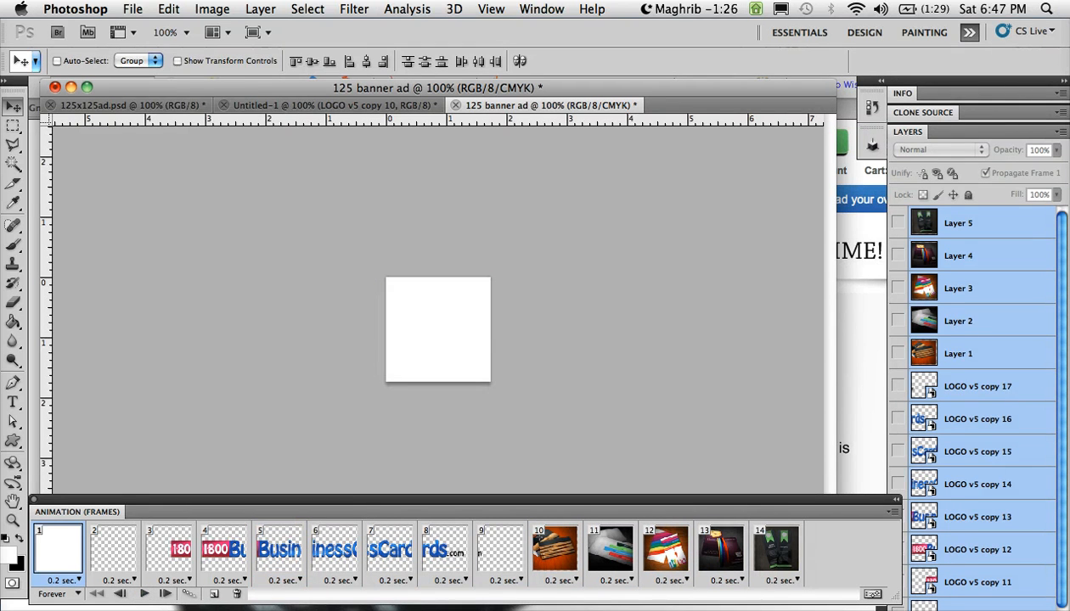
- Export via Save for Web as a 256-colour Perceptual/Diffusion GIF, 125-banner-ad.gif, to the desktop
click(133, 9)
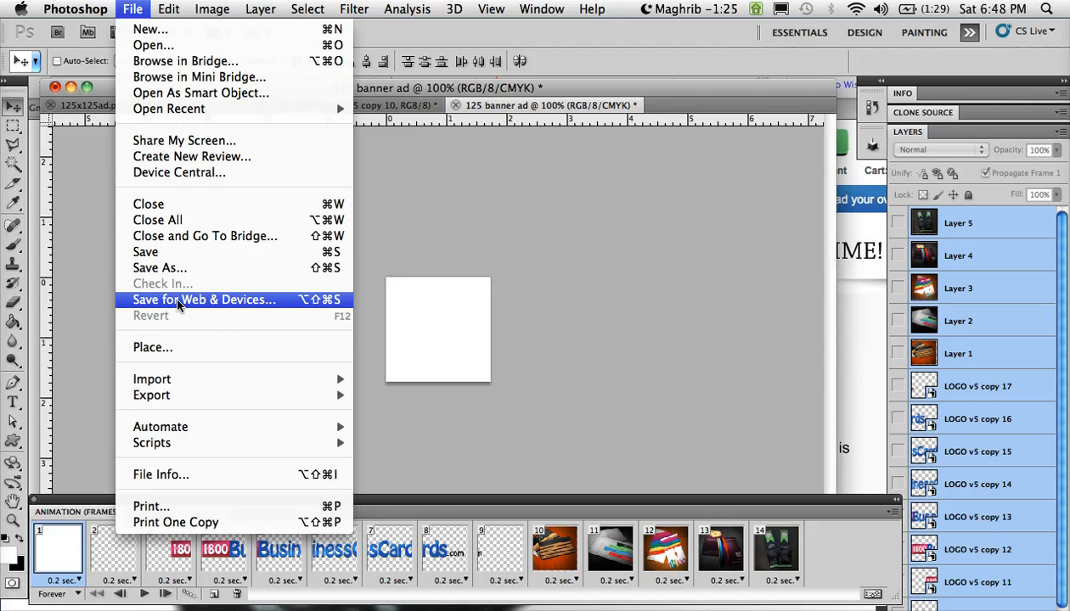
click(204, 299)
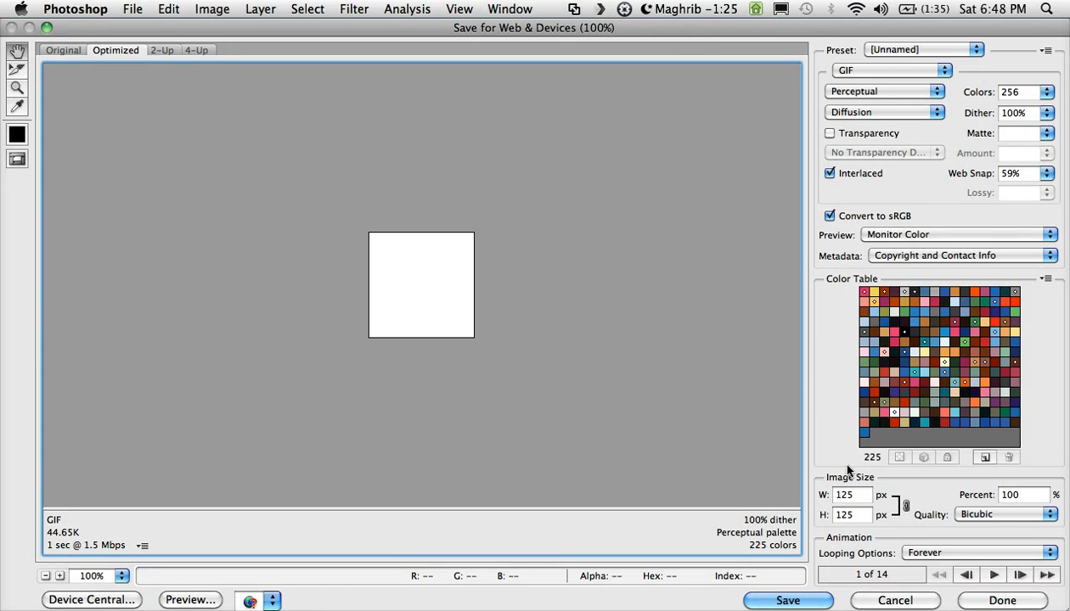
click(885, 92)
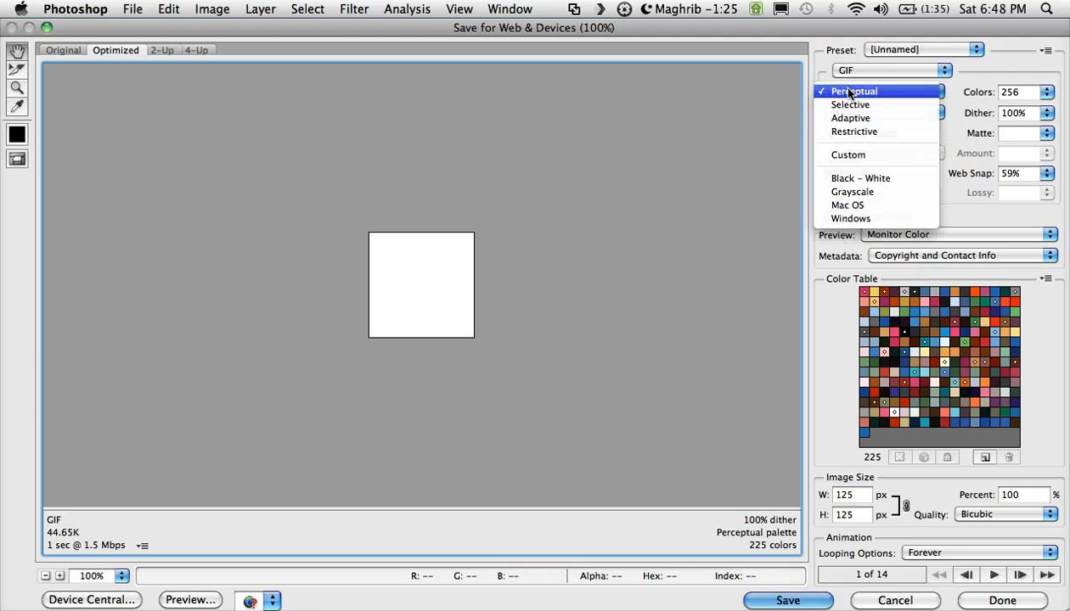
click(883, 112)
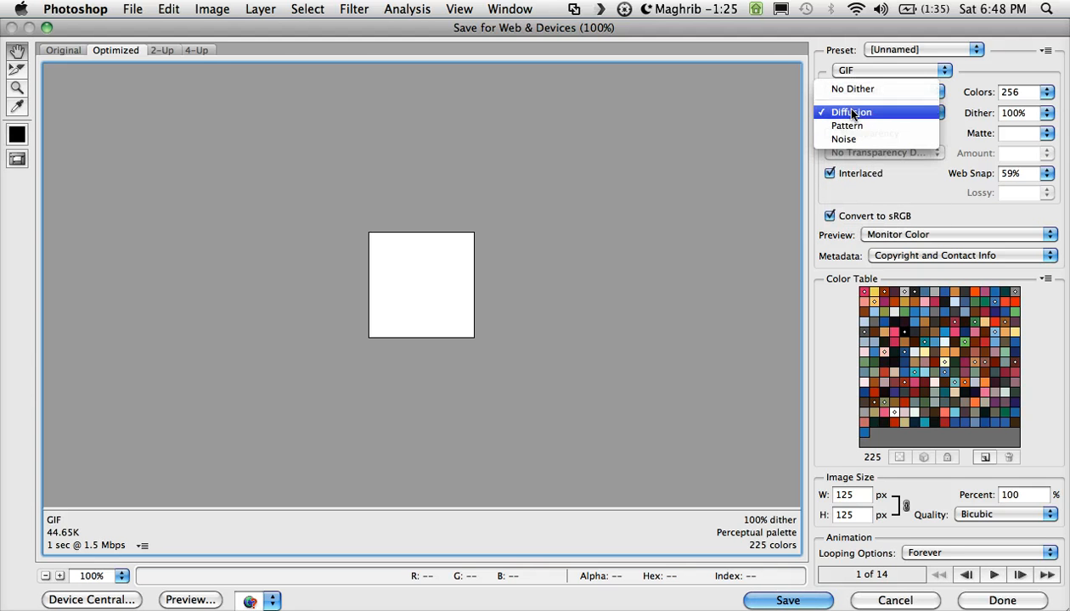
click(1049, 92)
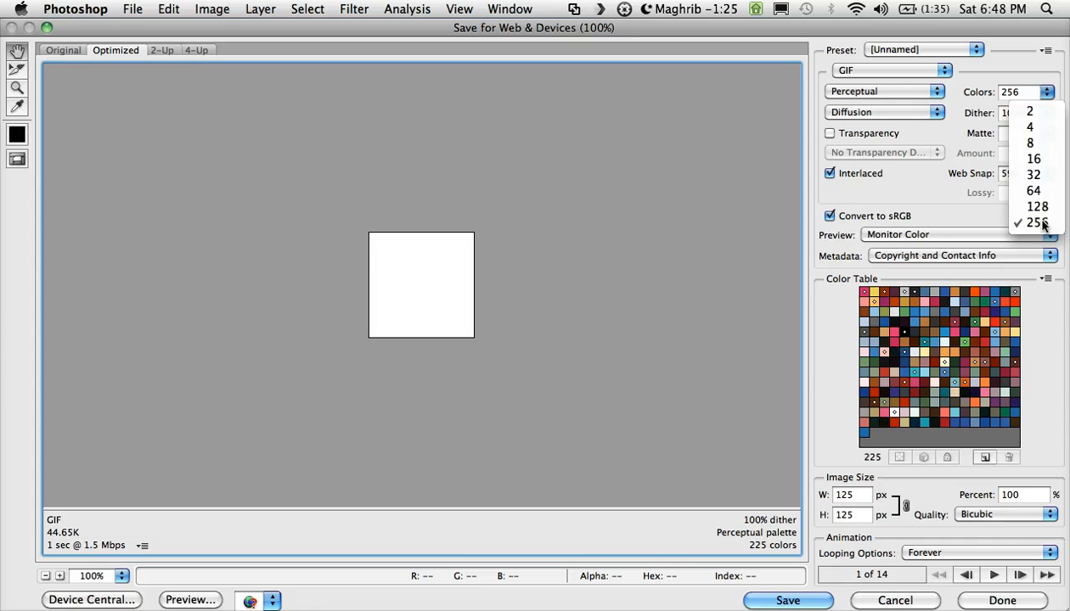
click(1034, 223)
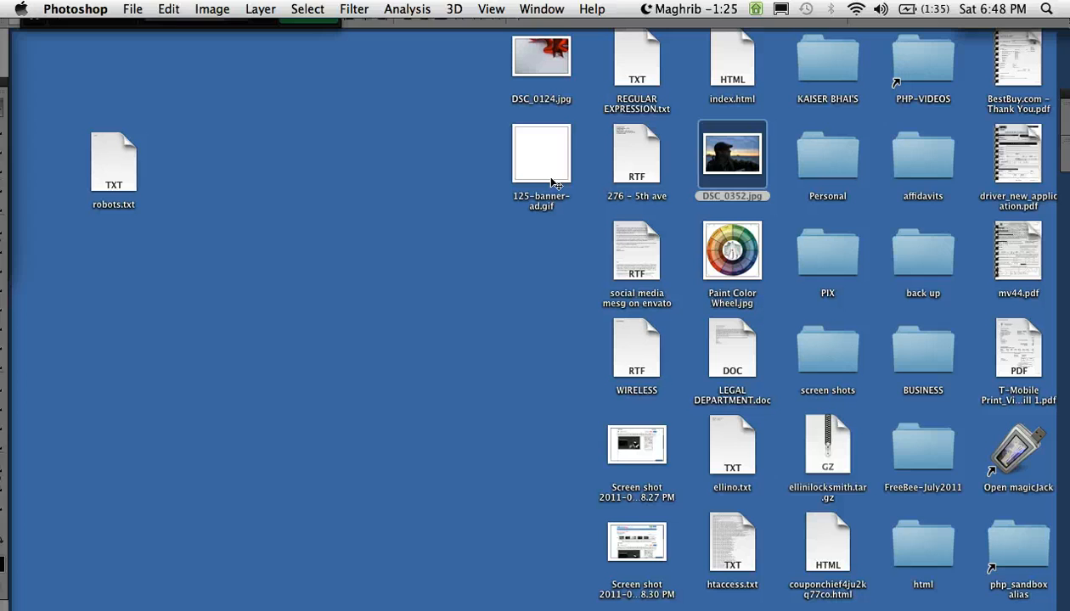
right_click(540, 153)
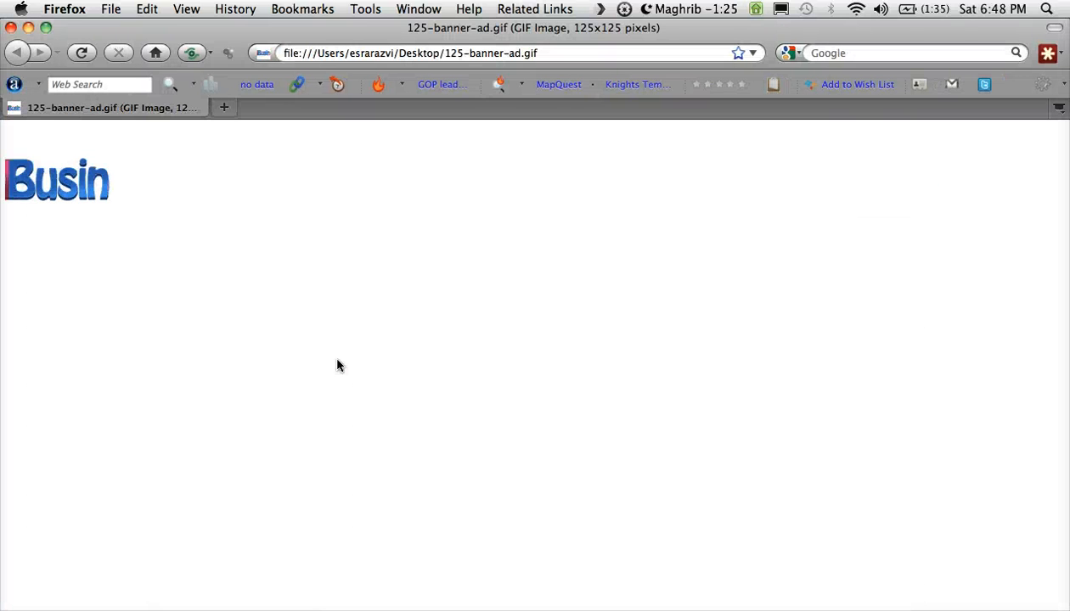
mouse_move(207, 560)
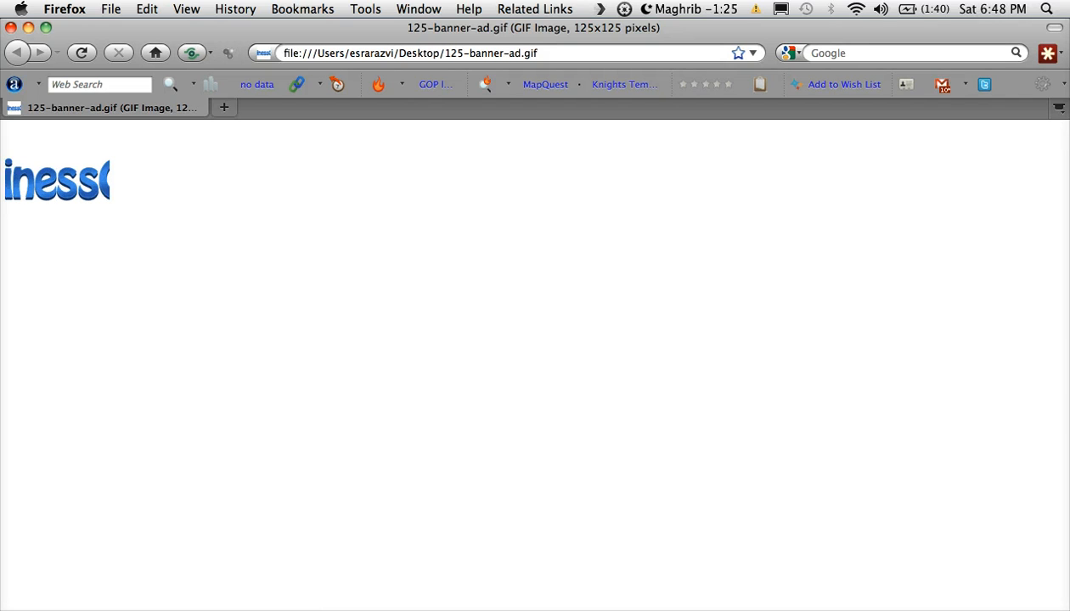
mouse_move(119, 418)
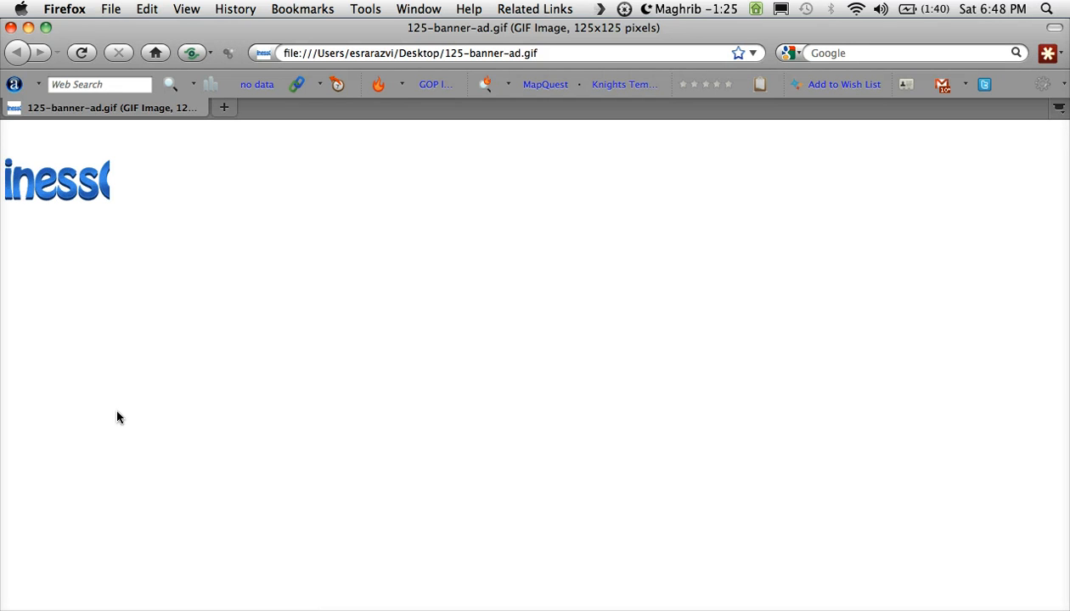